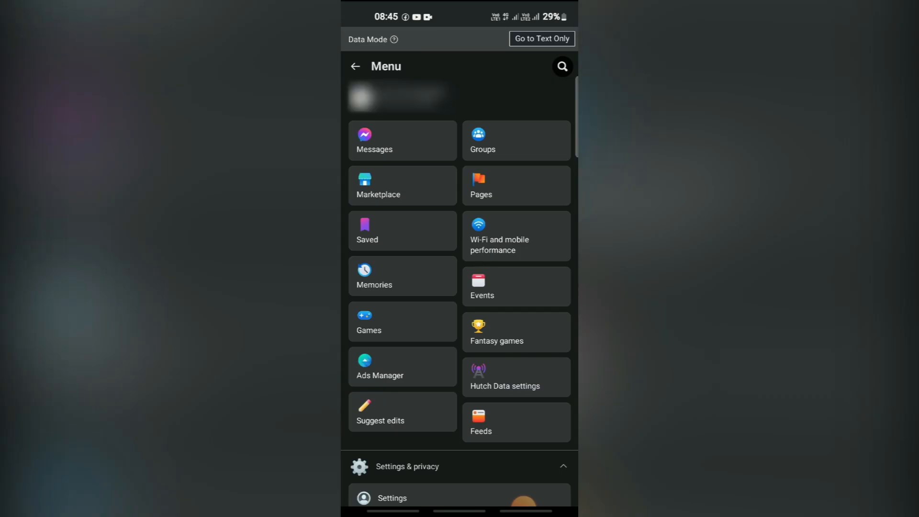
# Scroll the Menu to Settings, then scroll Settings to Your Facebook information
pyautogui.scroll(-3)
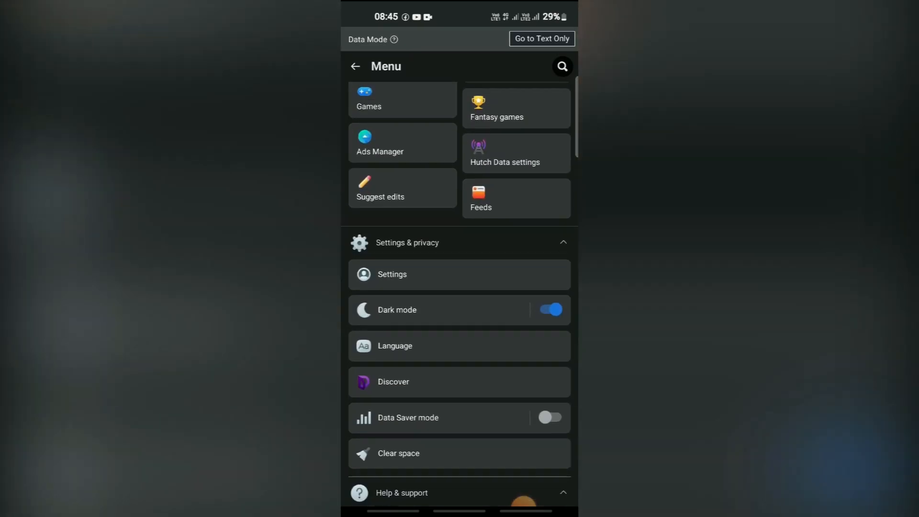
pyautogui.scroll(3)
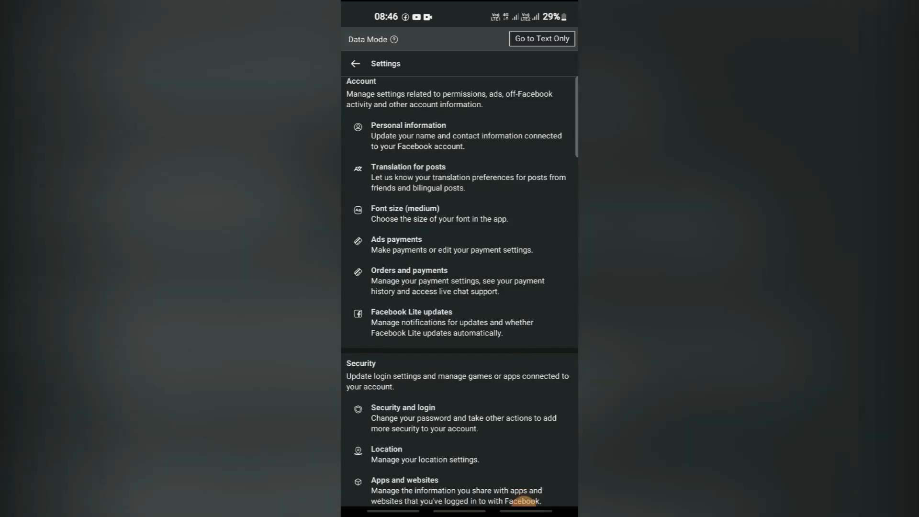
pyautogui.scroll(-3)
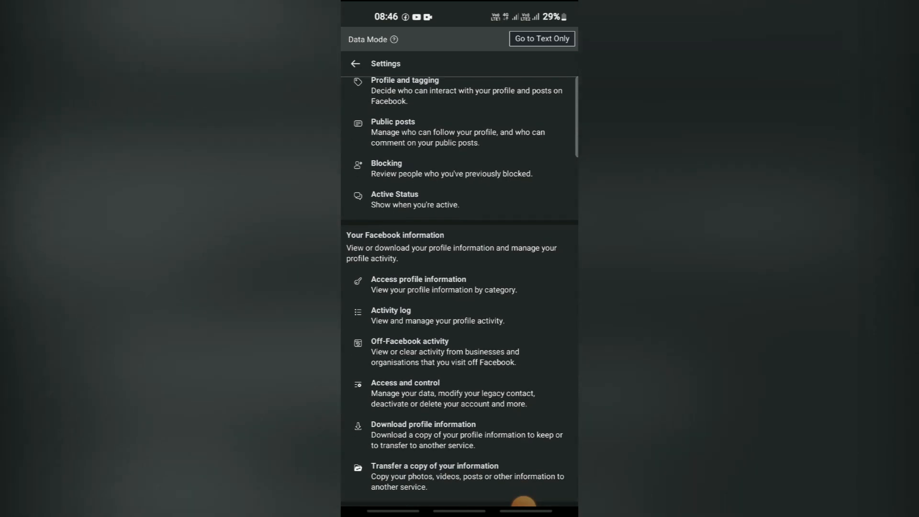
pyautogui.scroll(-3)
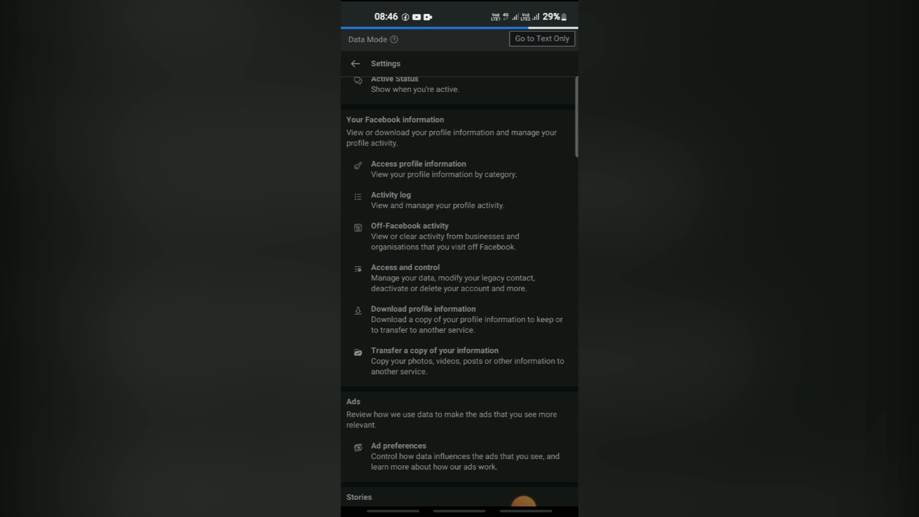
# Peek at Access profile information, then open Access and control instead
pyautogui.click(418, 169)
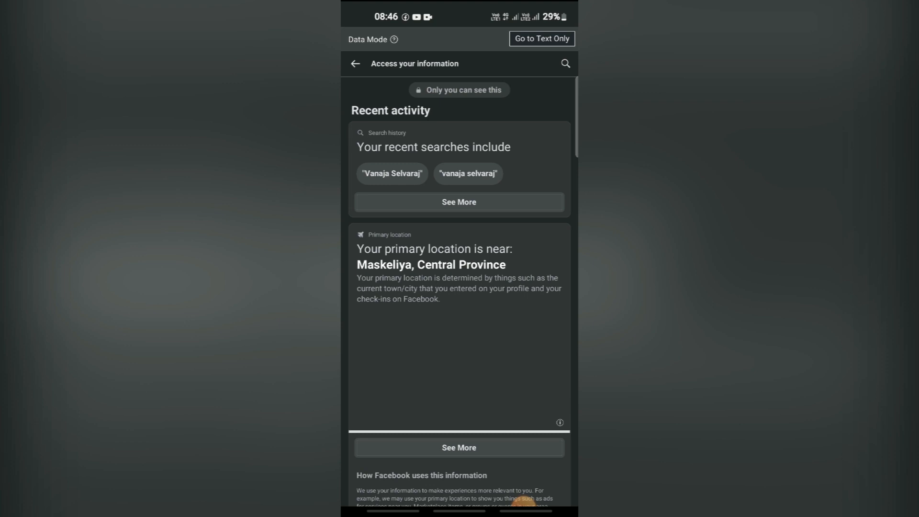
pyautogui.click(355, 63)
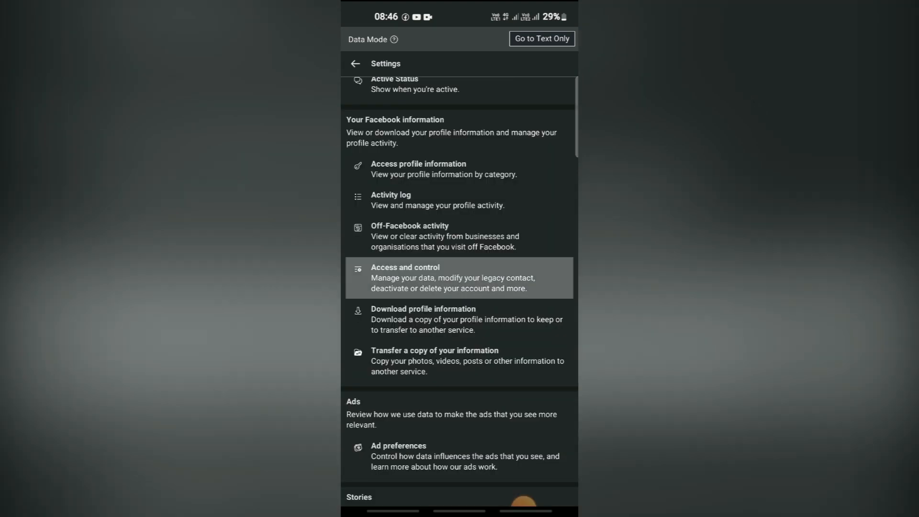
pyautogui.click(459, 278)
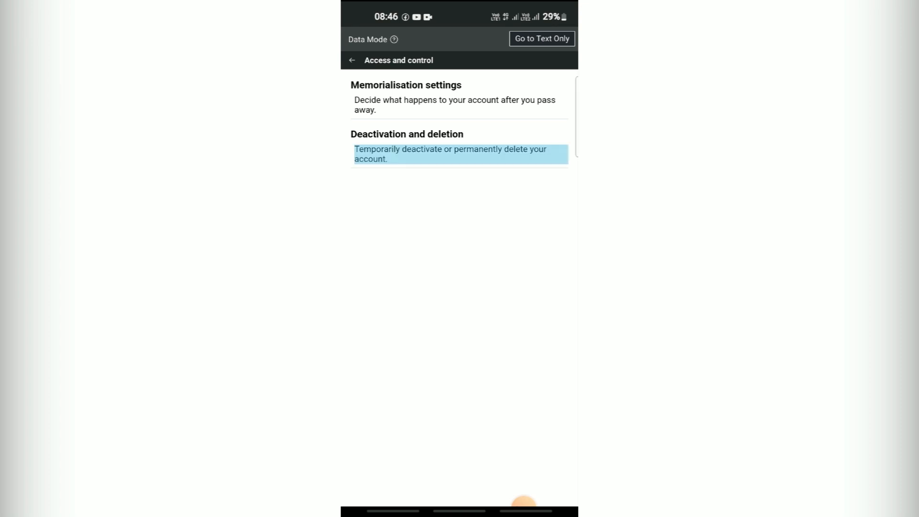
# Choose Delete account under Deactivation and deletion and accept losing listed pages and profiles
pyautogui.click(450, 153)
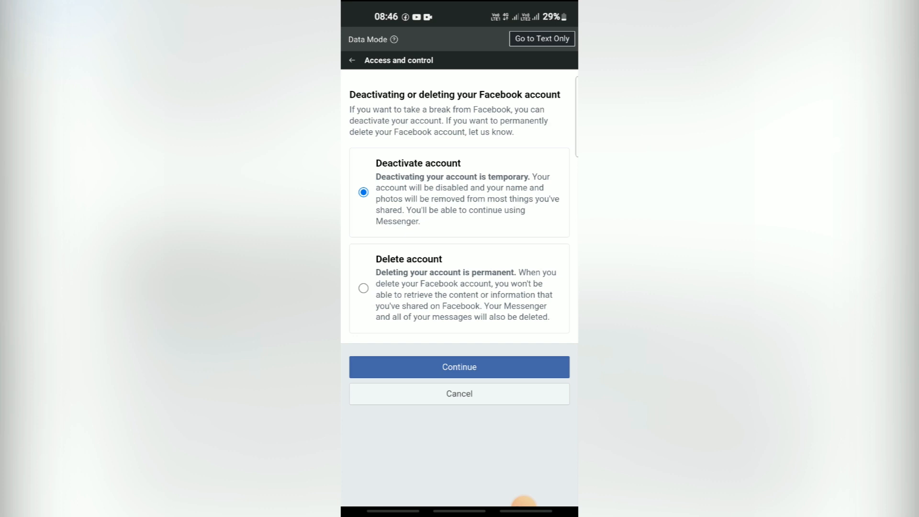
pyautogui.click(362, 288)
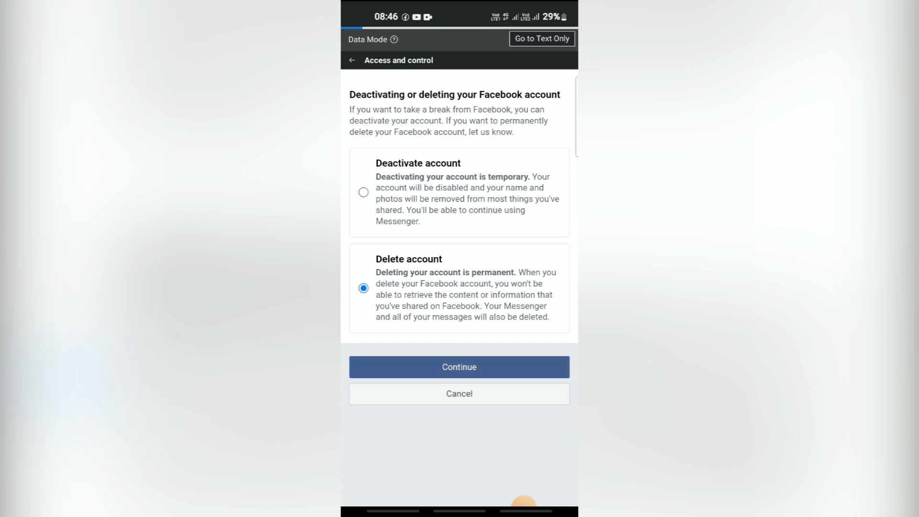
pyautogui.click(459, 367)
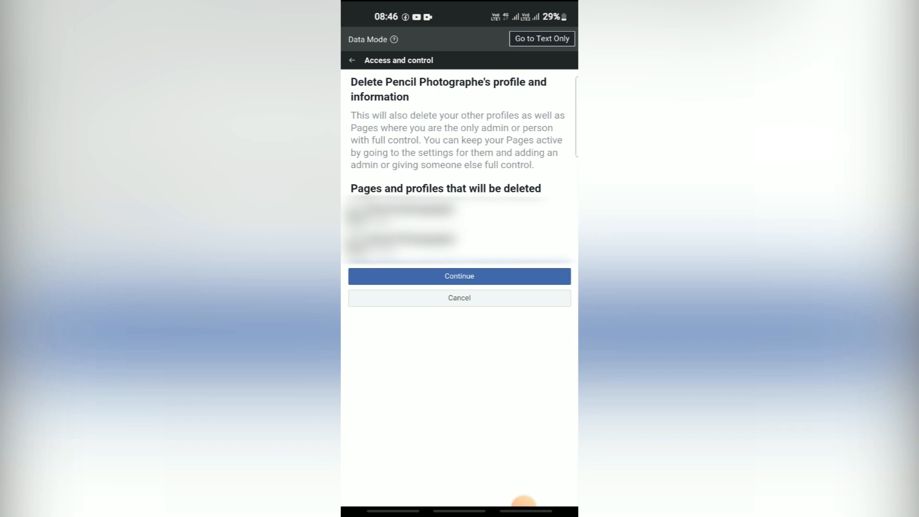
pyautogui.click(459, 276)
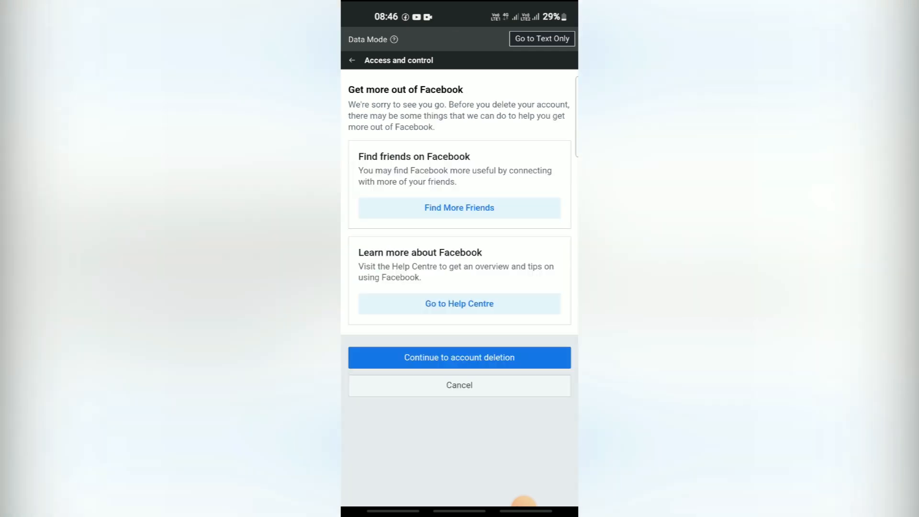
# Skip suggestions, request permanent deletion, and reach the password field
pyautogui.click(459, 358)
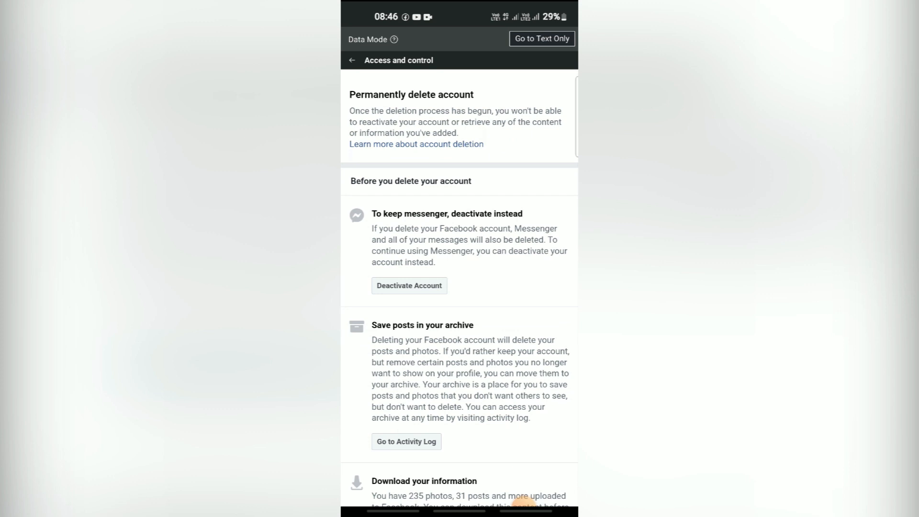
pyautogui.scroll(-3)
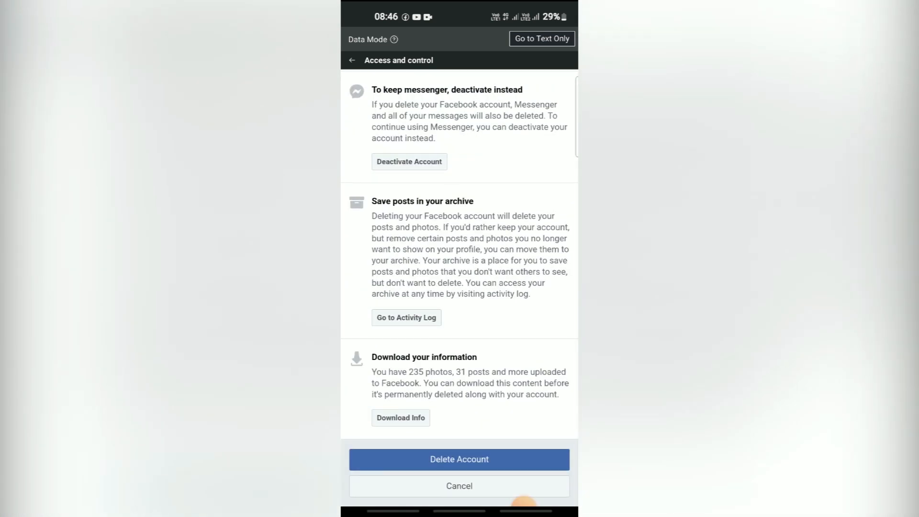
pyautogui.click(459, 459)
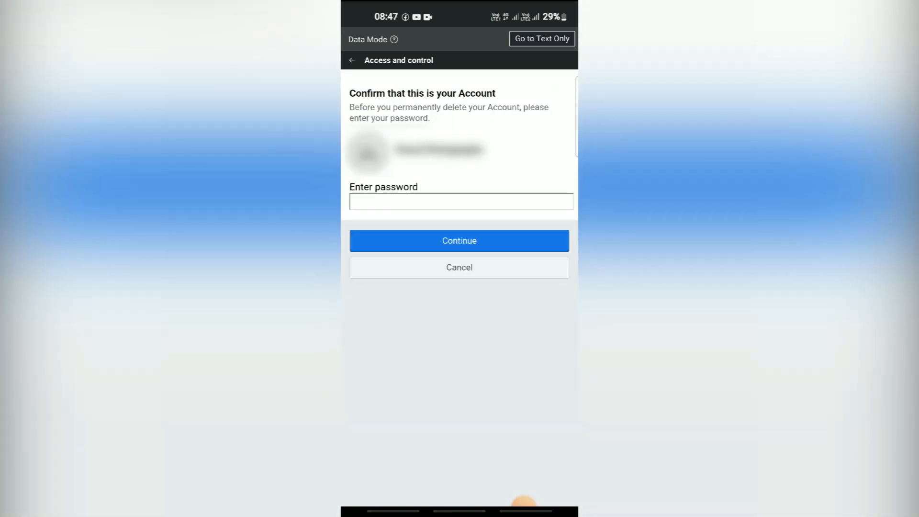
pyautogui.click(460, 201)
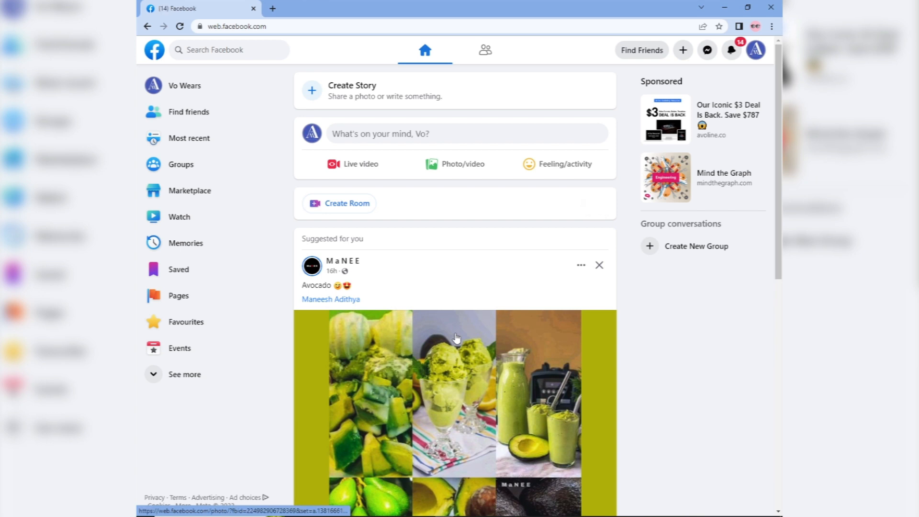
pyautogui.moveTo(756, 50)
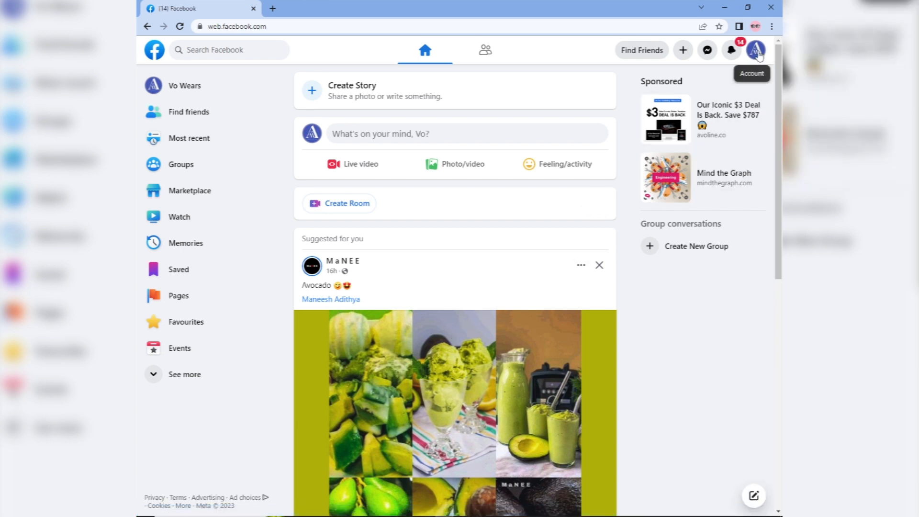
# Reach General Account Settings via the avatar menu's Settings & privacy > Settings
pyautogui.click(756, 50)
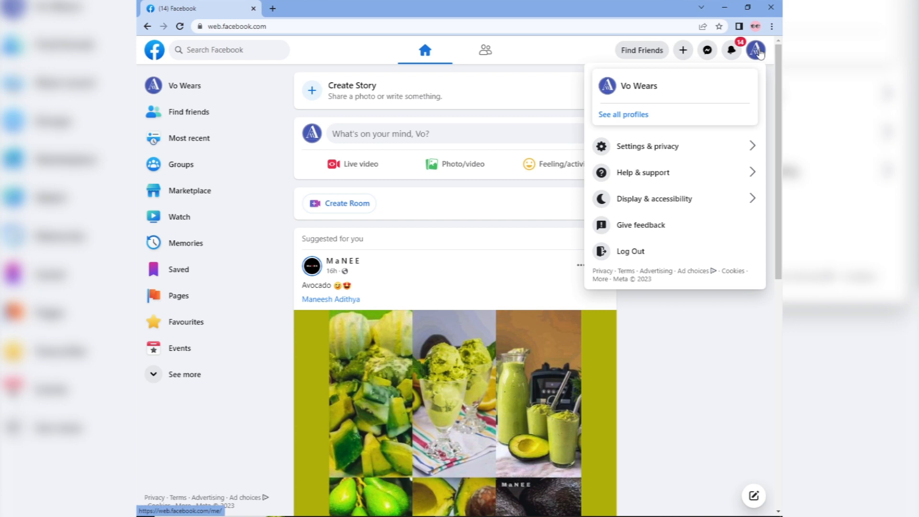
pyautogui.click(648, 146)
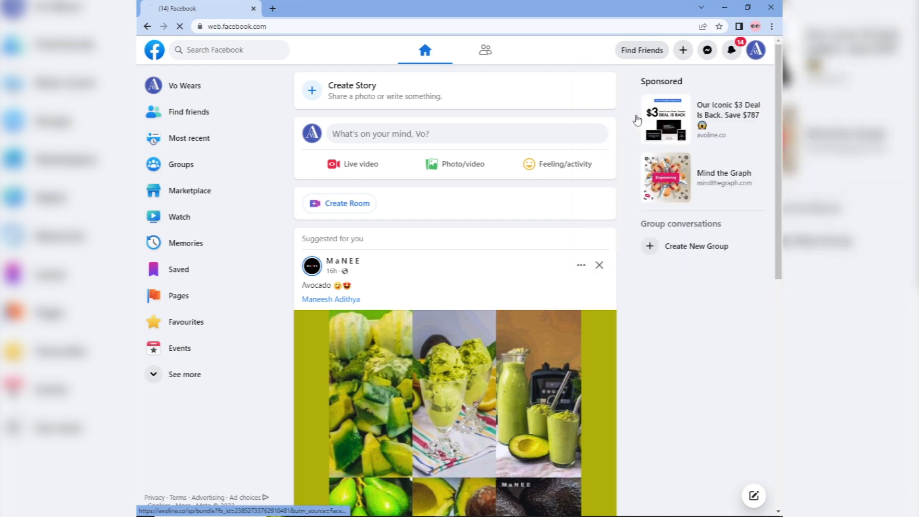
pyautogui.click(755, 49)
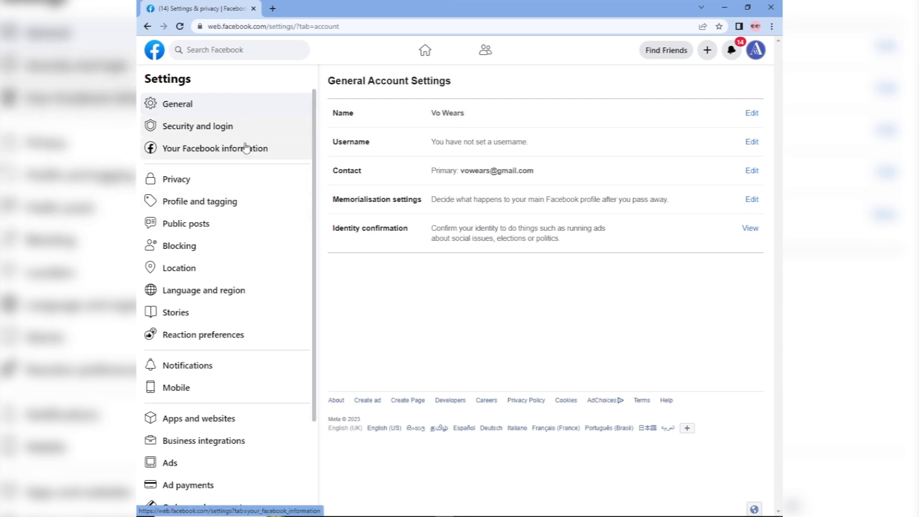
pyautogui.moveTo(246, 152)
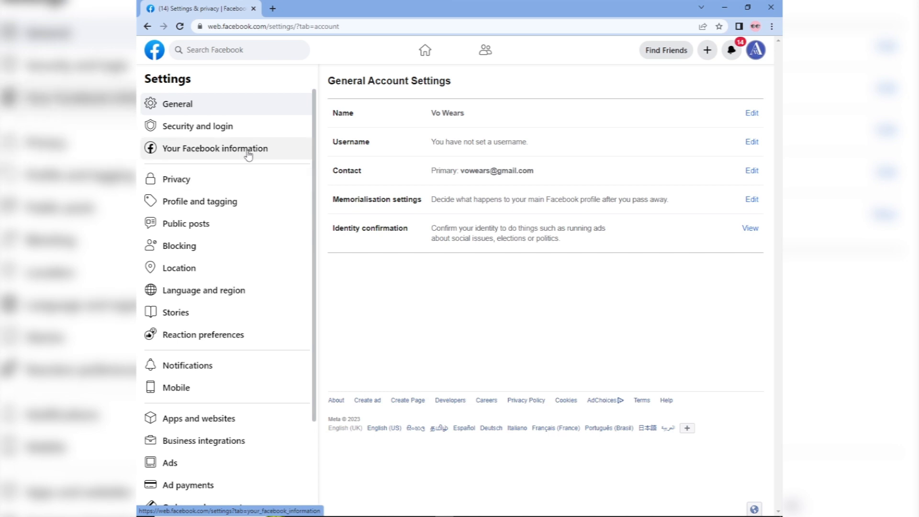
# Go to Your Facebook information and view Deactivation and deletion
pyautogui.click(215, 148)
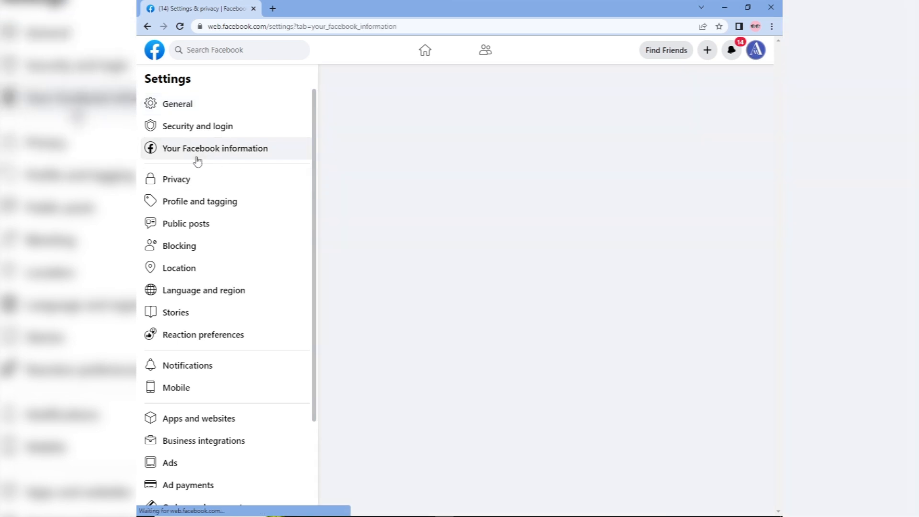
pyautogui.click(214, 148)
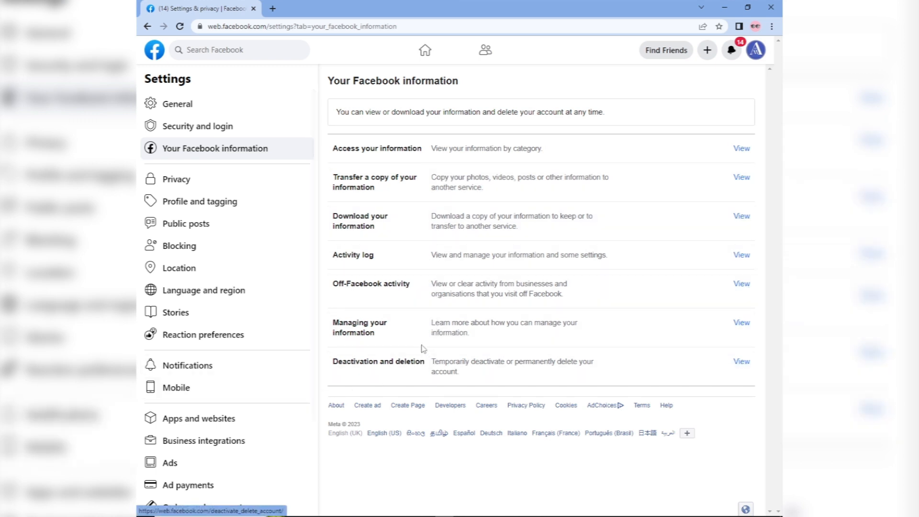
pyautogui.moveTo(709, 375)
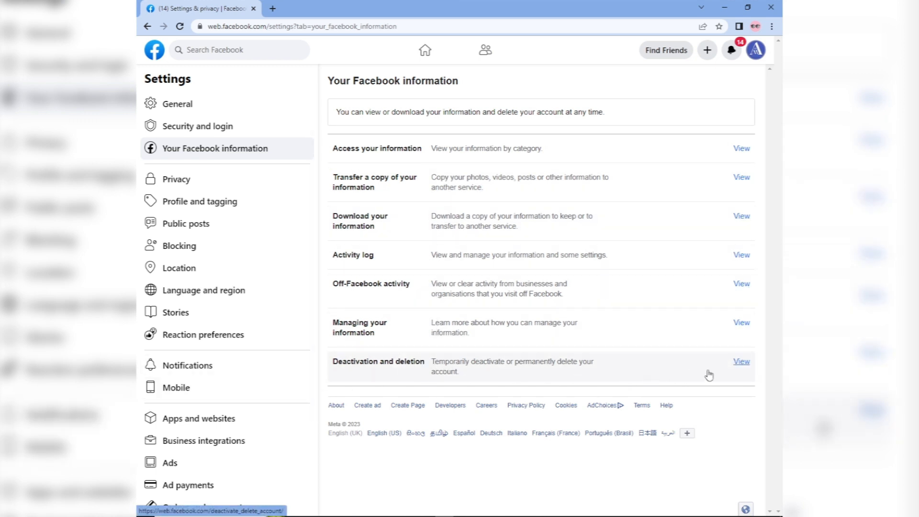
pyautogui.click(741, 361)
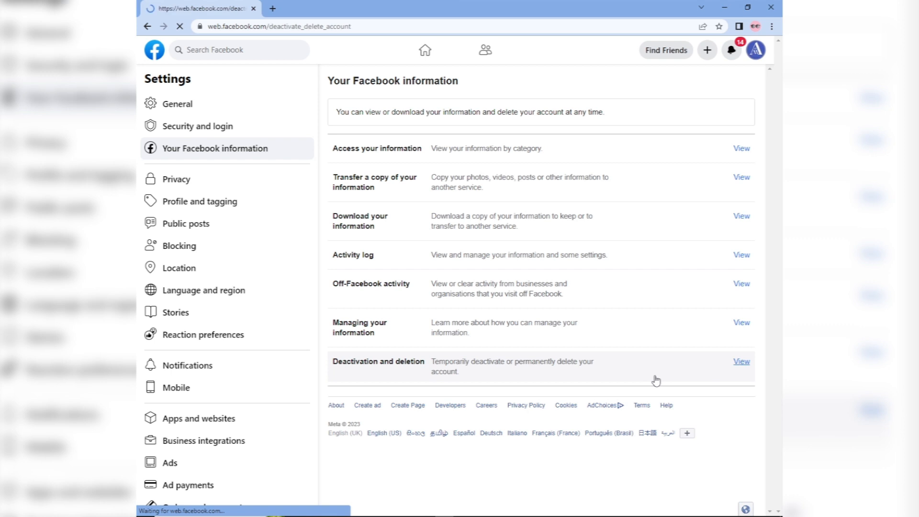
# Select the Delete account option and continue to account deletion
pyautogui.click(741, 361)
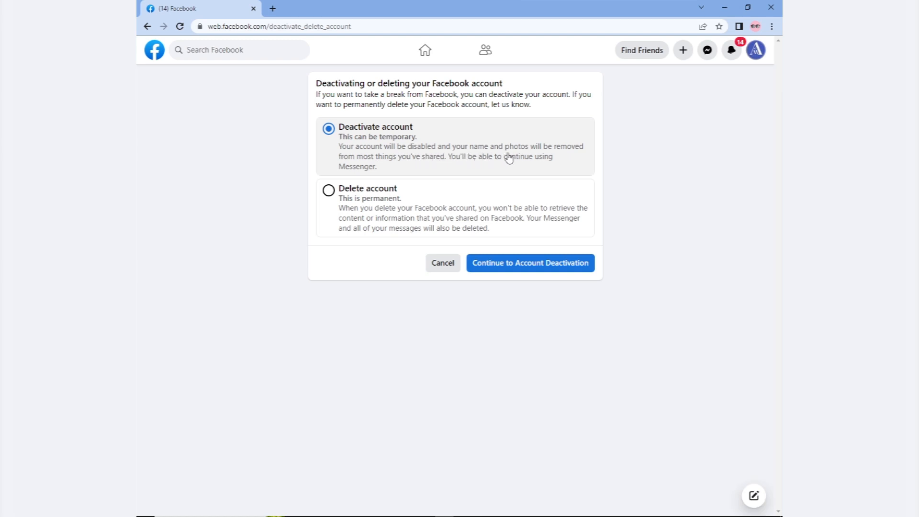
pyautogui.moveTo(390, 168)
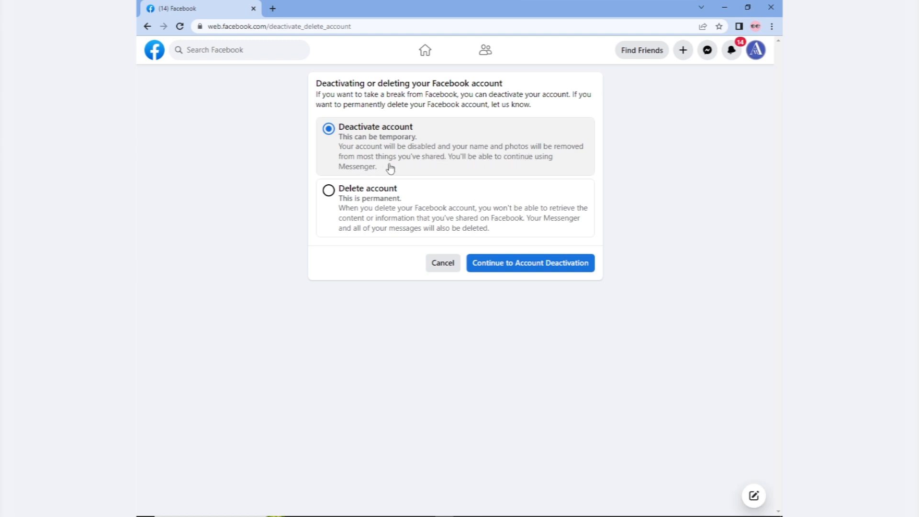
pyautogui.moveTo(490, 168)
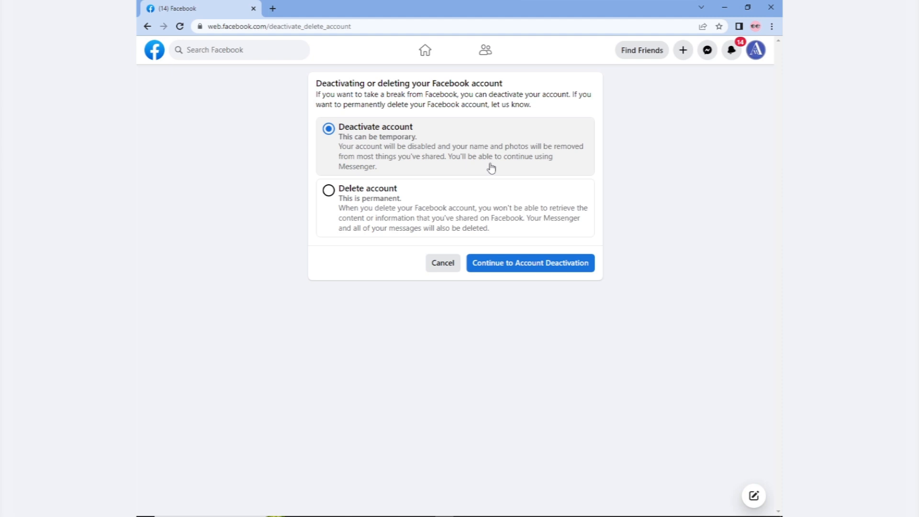
pyautogui.moveTo(425, 174)
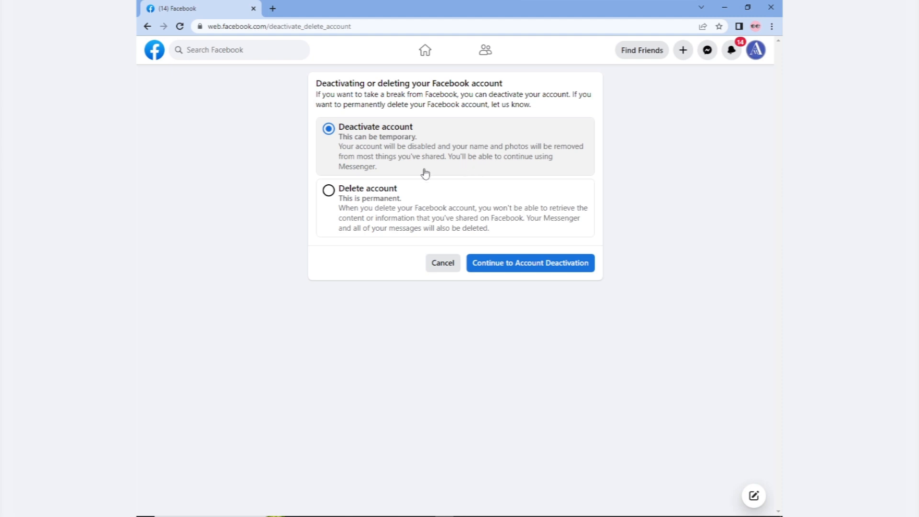
pyautogui.moveTo(429, 214)
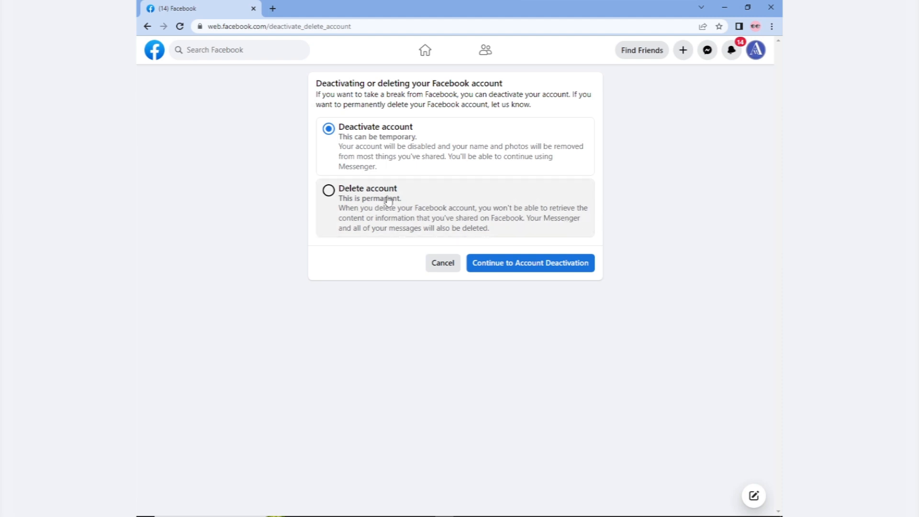
pyautogui.click(328, 190)
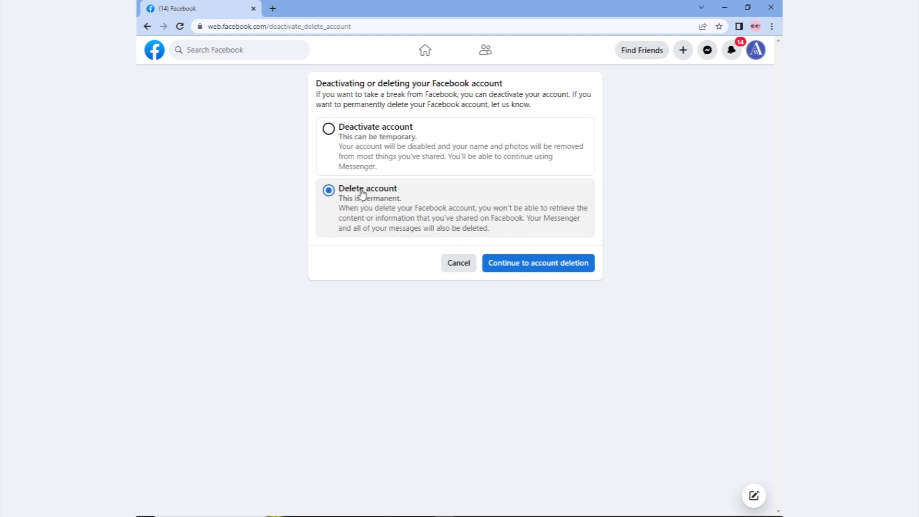
pyautogui.moveTo(530, 270)
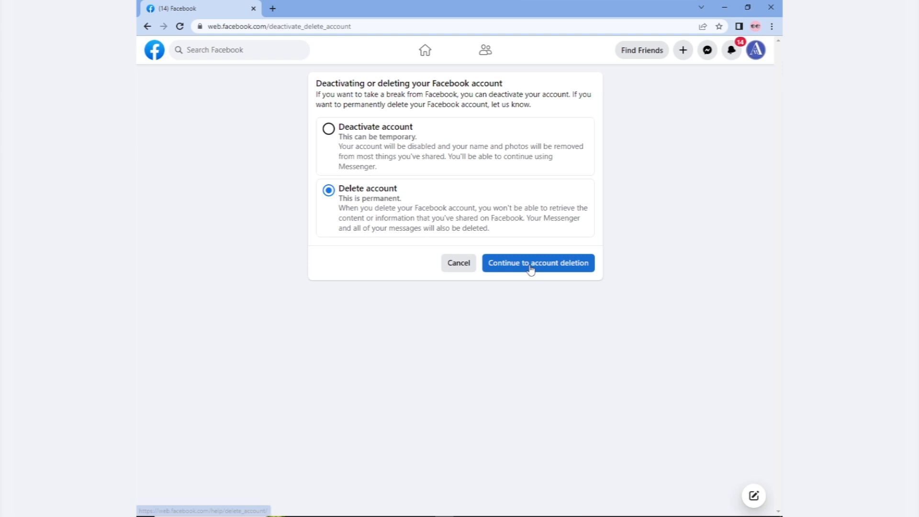
pyautogui.click(537, 262)
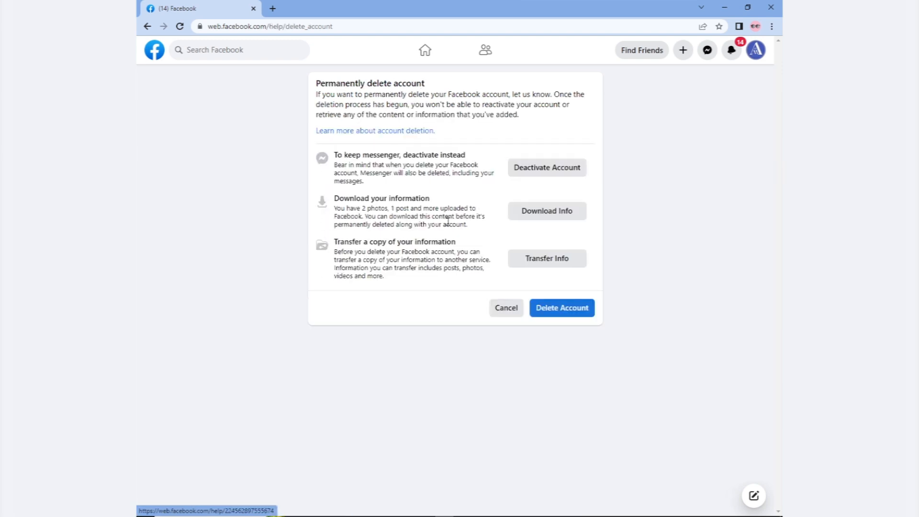
pyautogui.moveTo(547, 167)
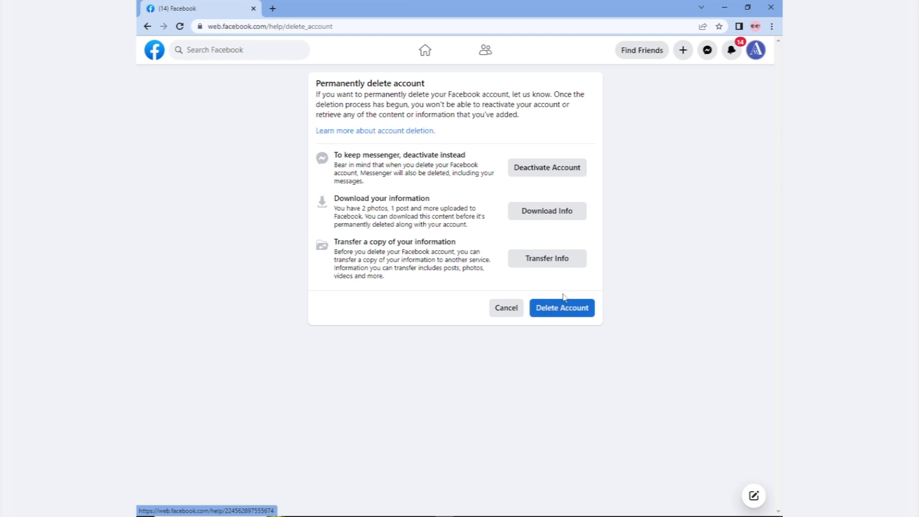
# Confirm the account password and approve Delete Account in the 30-day confirmation dialog
pyautogui.click(560, 308)
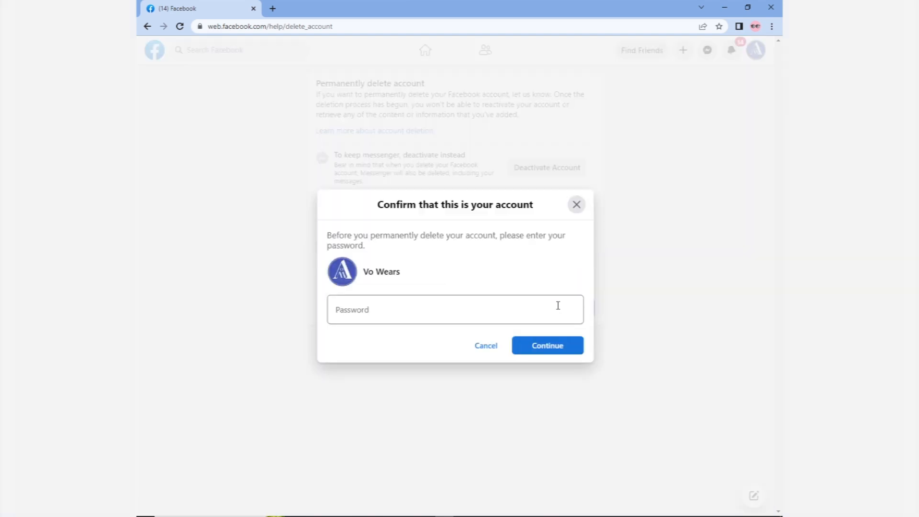
pyautogui.write('password')
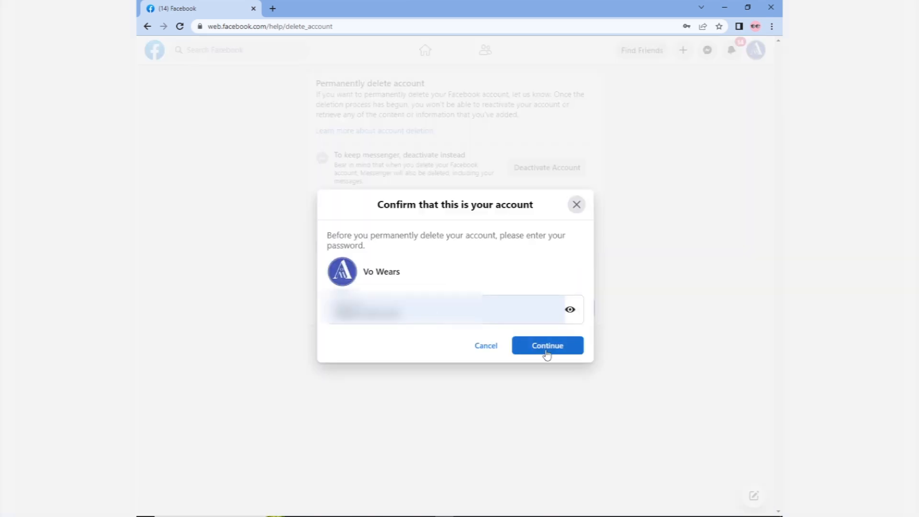
pyautogui.click(546, 345)
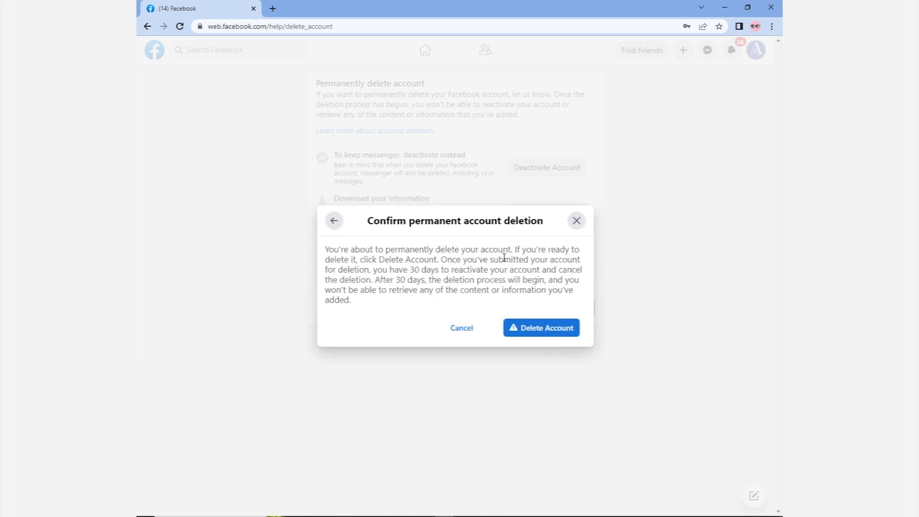
pyautogui.moveTo(538, 332)
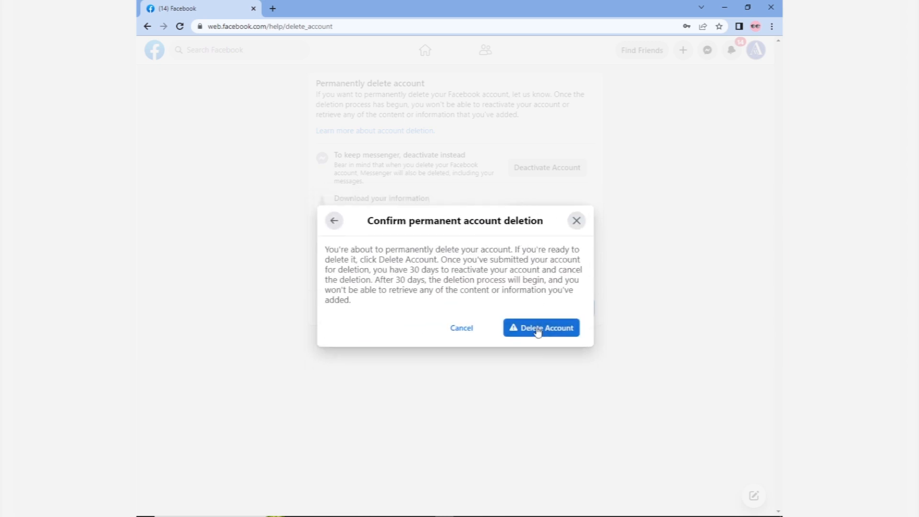
pyautogui.moveTo(462, 308)
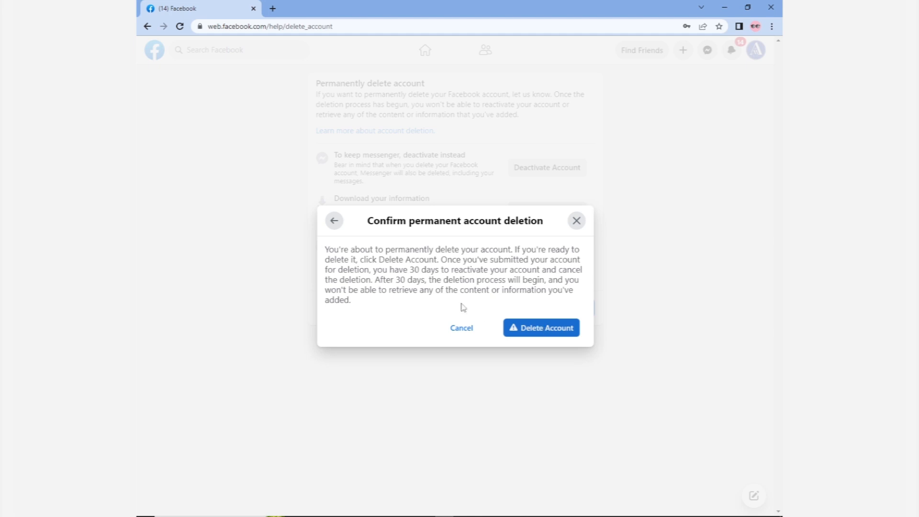
pyautogui.moveTo(366, 256)
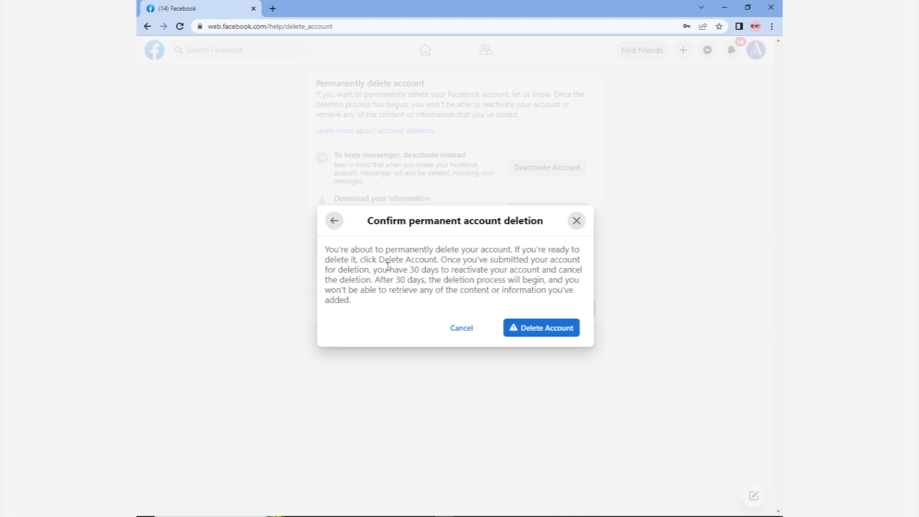
pyautogui.moveTo(475, 272)
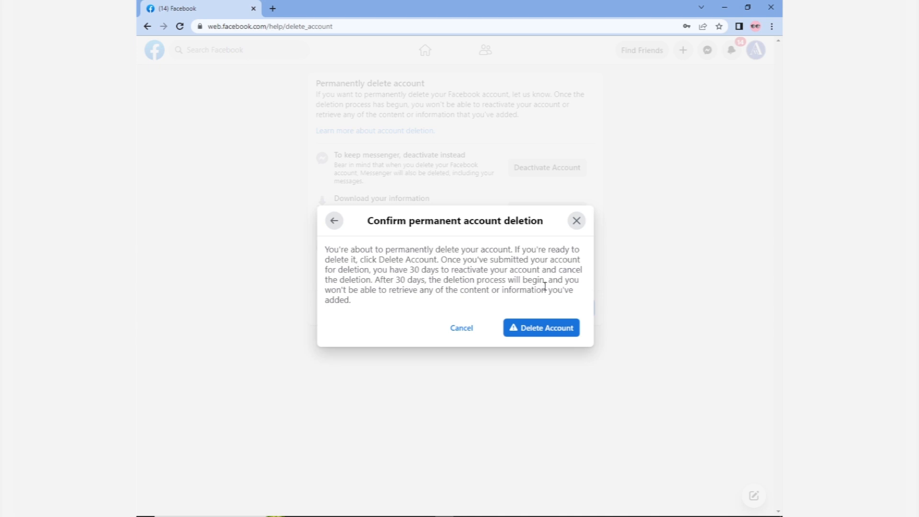
pyautogui.moveTo(428, 299)
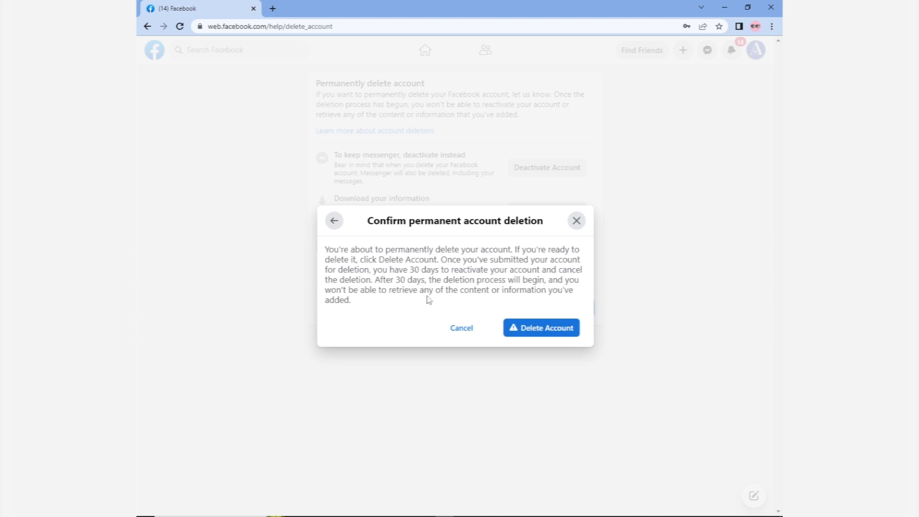
pyautogui.moveTo(566, 301)
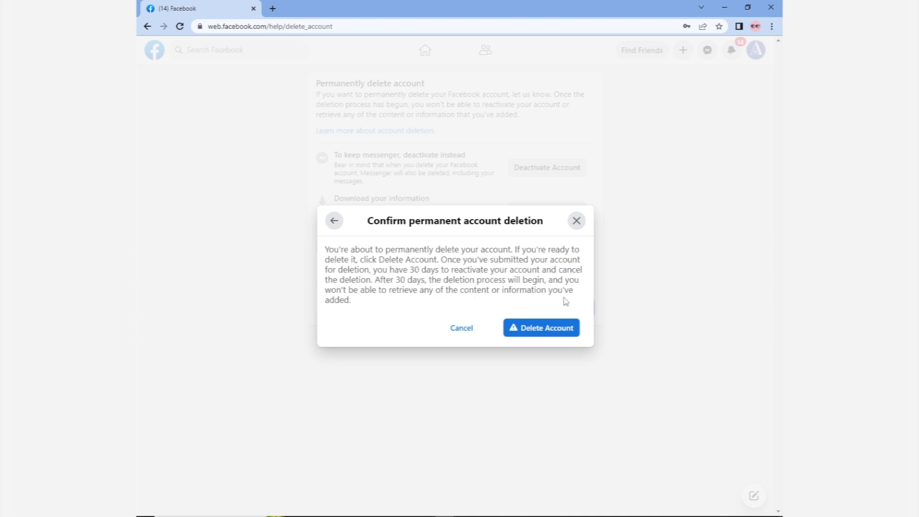
pyautogui.click(540, 327)
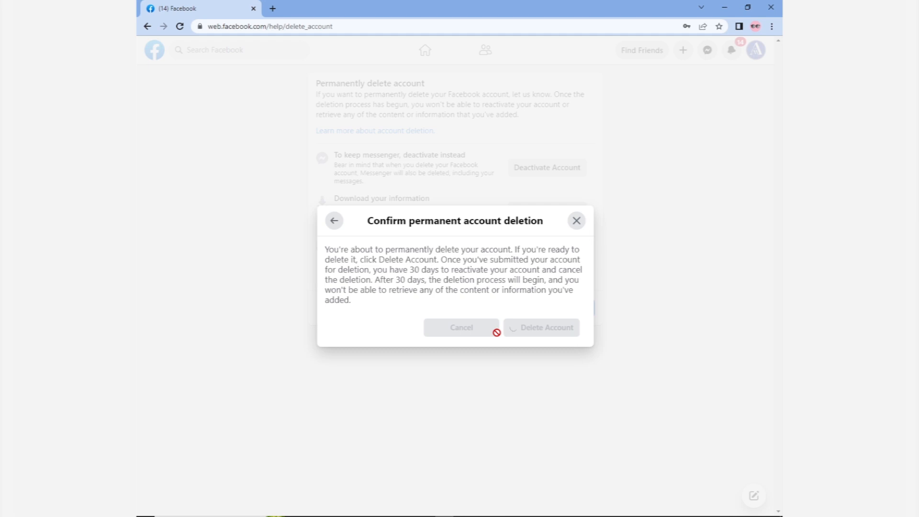
# Decline Chrome's Update password popup to view the scheduled-deletion login notice
pyautogui.click(541, 327)
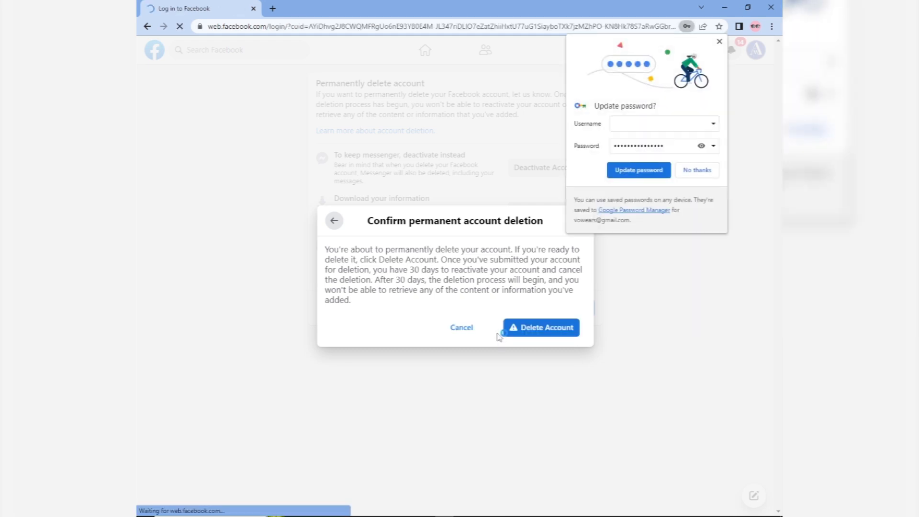
pyautogui.click(540, 326)
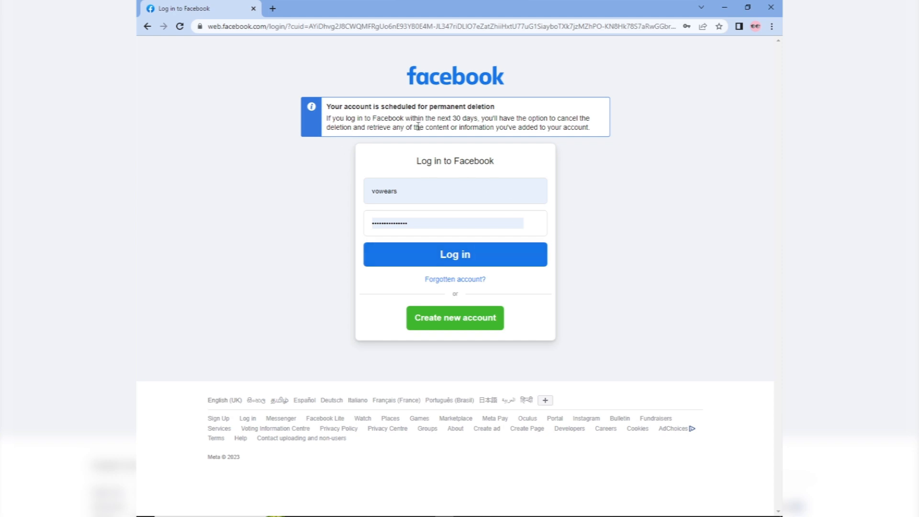
pyautogui.moveTo(403, 139)
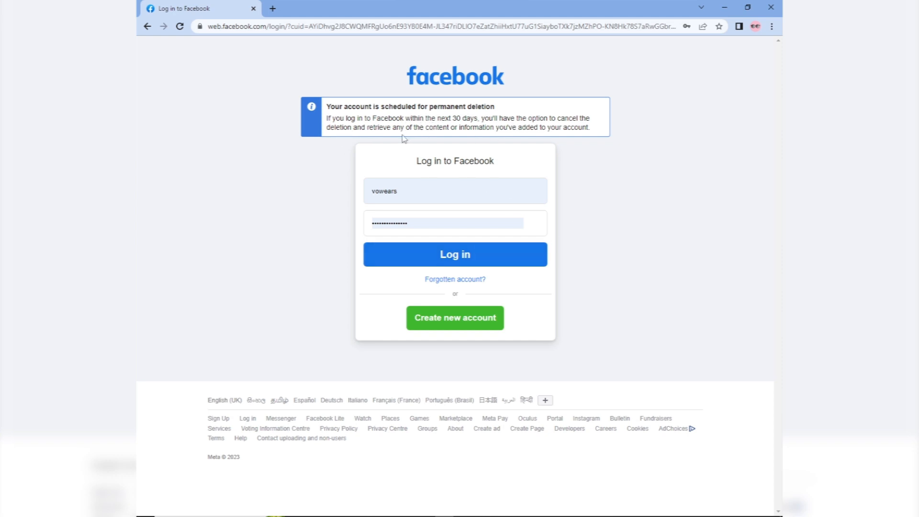